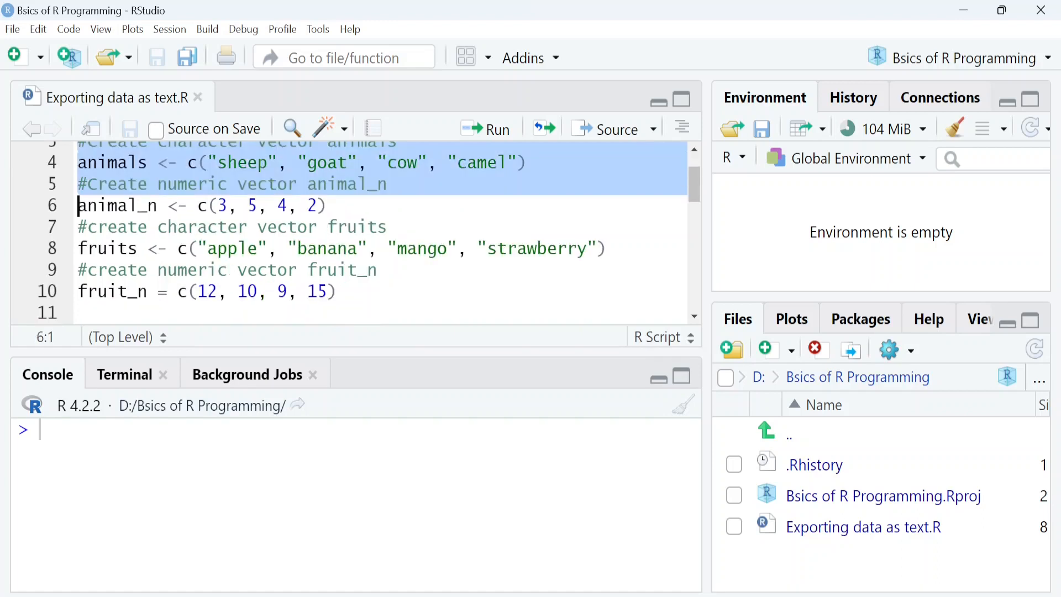
Step: Run the data.frame code building data2, then print its four rows in the console
{"action": "scroll", "scroll_direction": "down", "scroll_amount": 3}
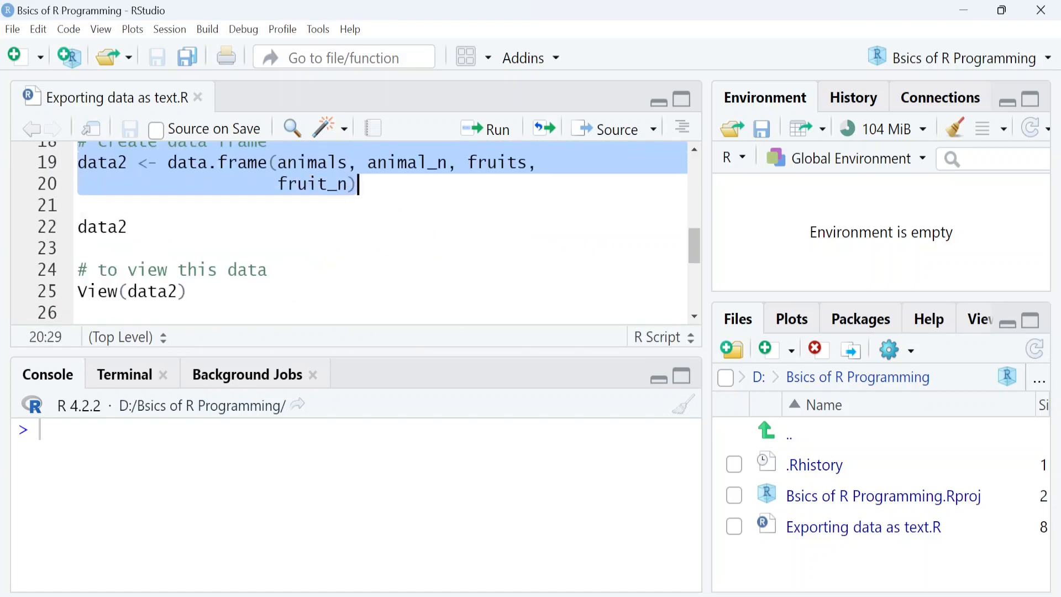
{"action": "left_click", "coordinate": [496, 129]}
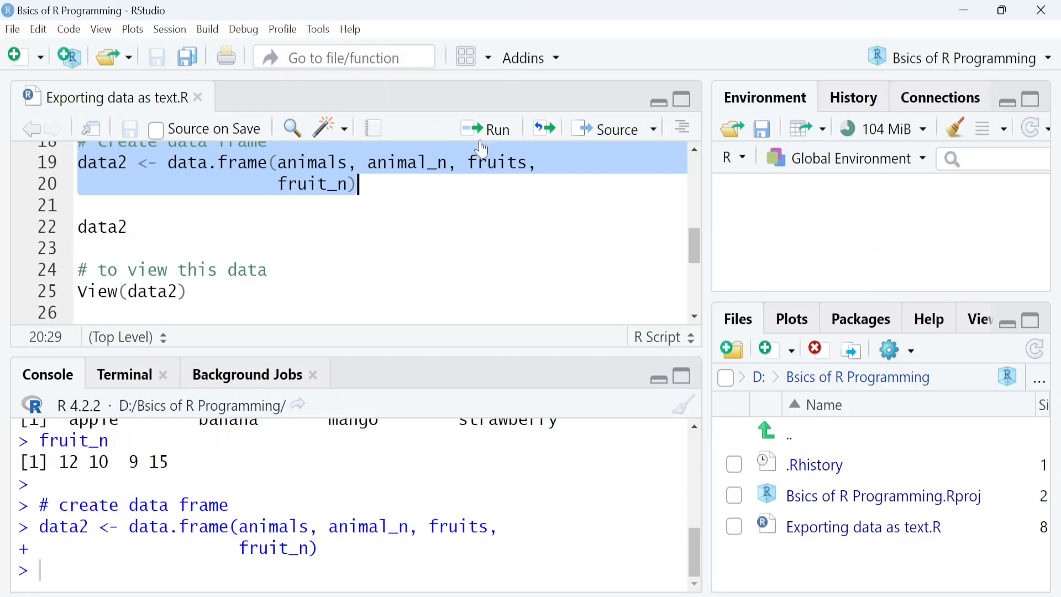
{"action": "left_click", "coordinate": [487, 128]}
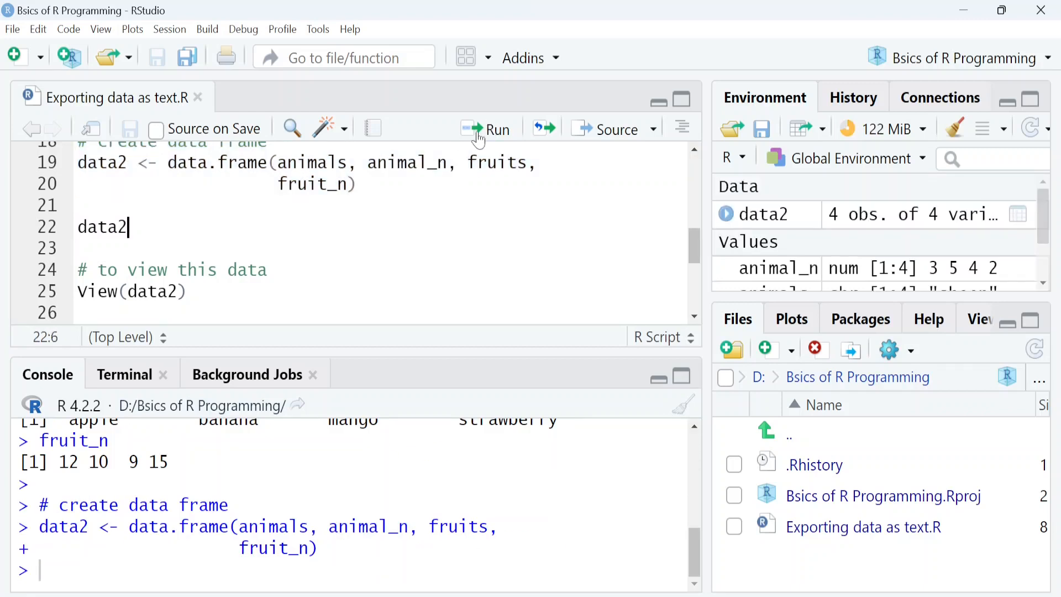
{"action": "left_click", "coordinate": [497, 128]}
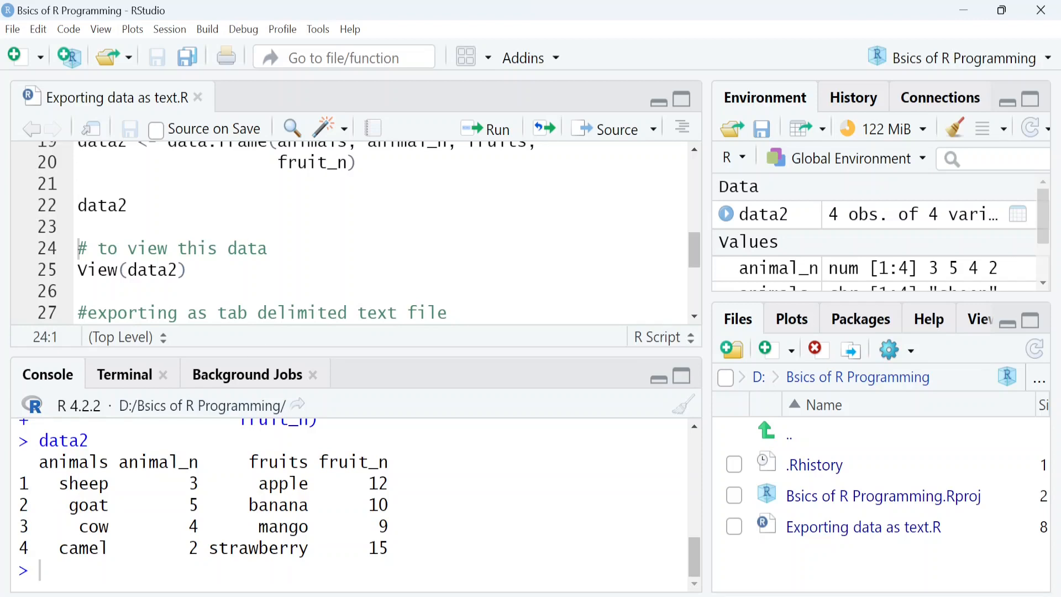
Step: Run View(data2) to show the four rows in the data viewer
{"action": "left_click", "coordinate": [498, 129]}
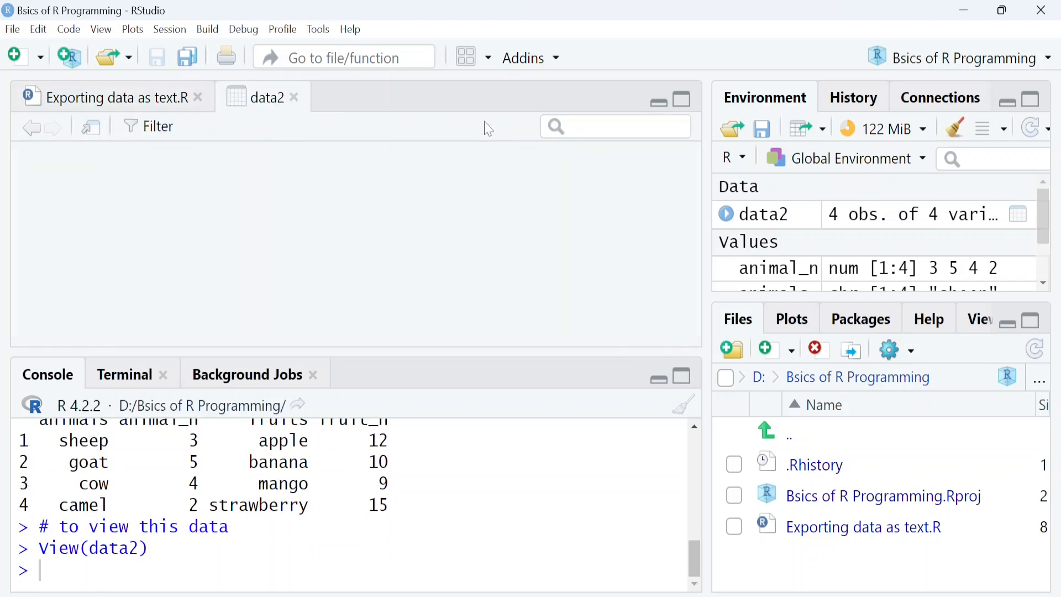
{"action": "left_click", "coordinate": [258, 97]}
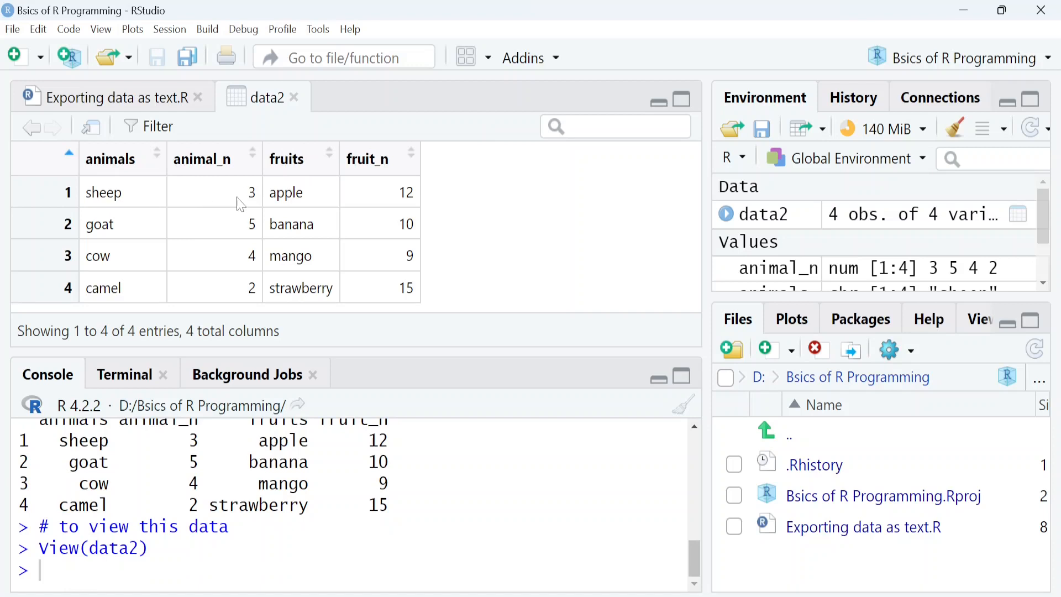
{"action": "mouse_move", "coordinate": [357, 224]}
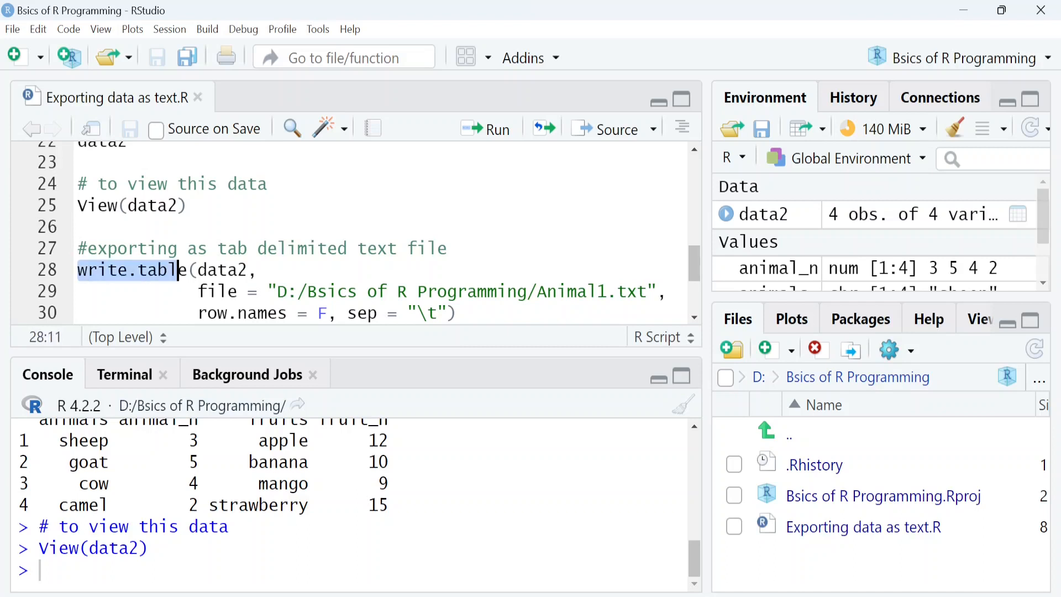
Step: Walk through the write.table call's arguments: data2, the Animal1.txt path, and the tab separator
{"action": "left_click", "coordinate": [191, 270]}
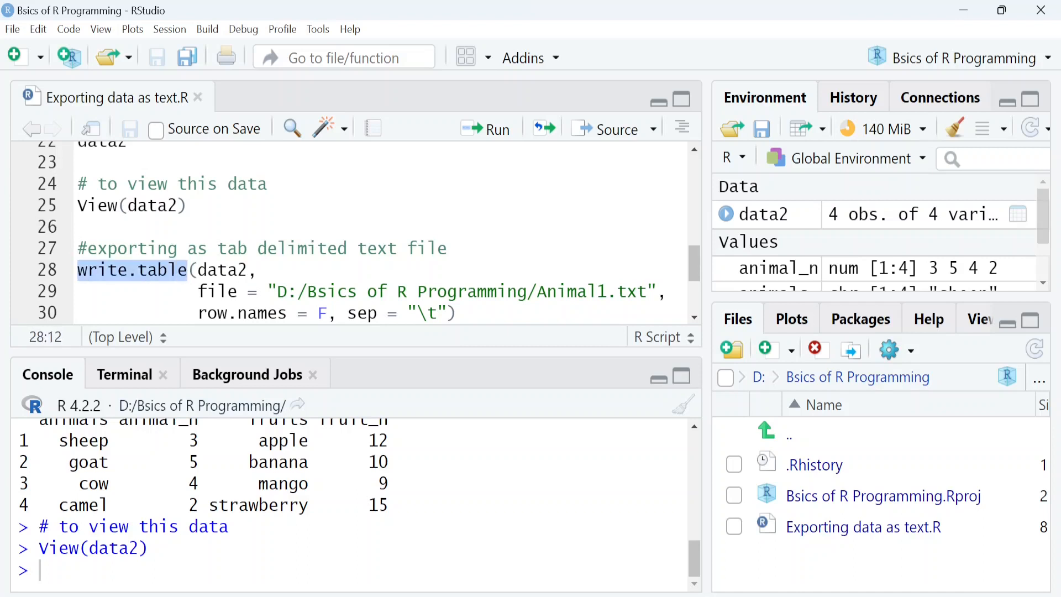
{"action": "left_click", "coordinate": [189, 270]}
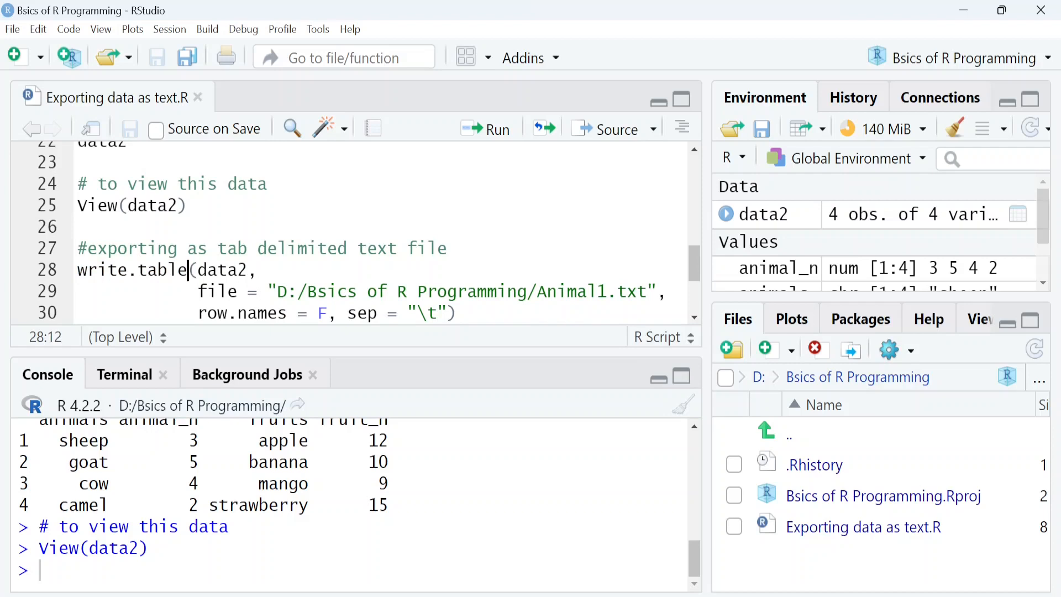
{"action": "double_click", "coordinate": [221, 270]}
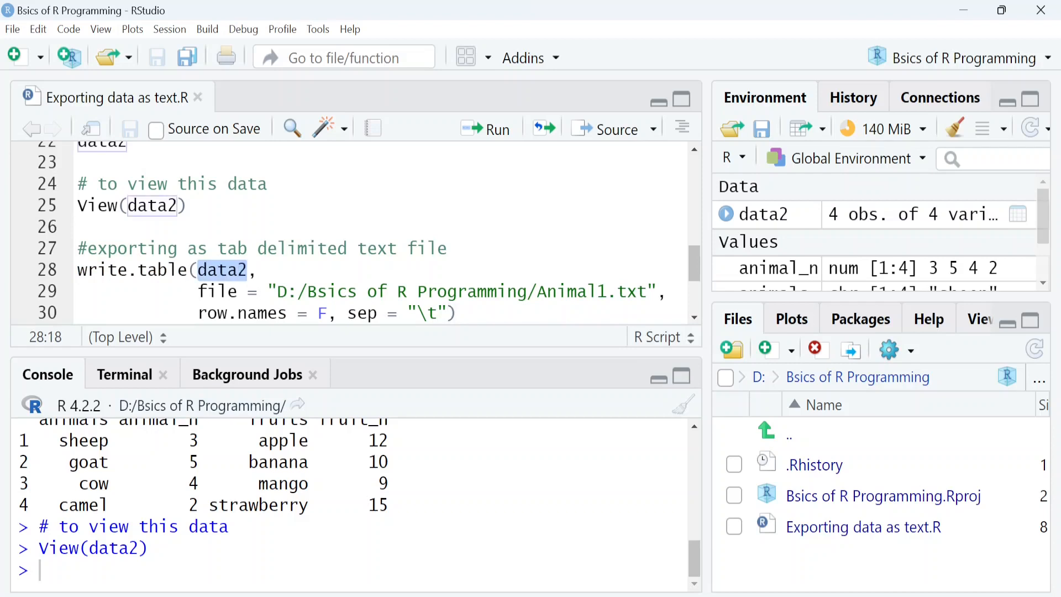
{"action": "left_click", "coordinate": [255, 269]}
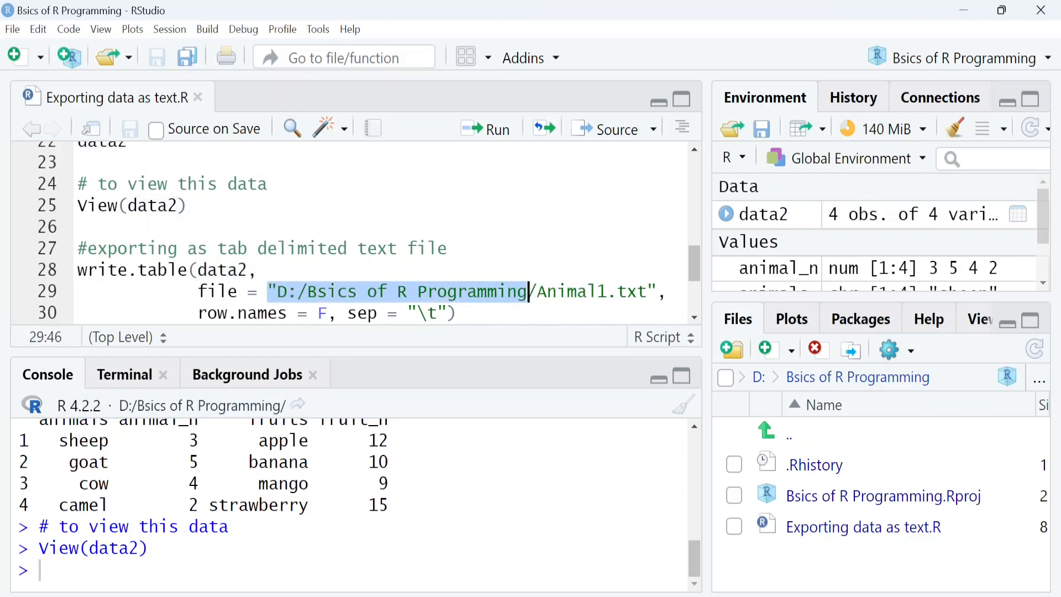
{"action": "left_click", "coordinate": [535, 292]}
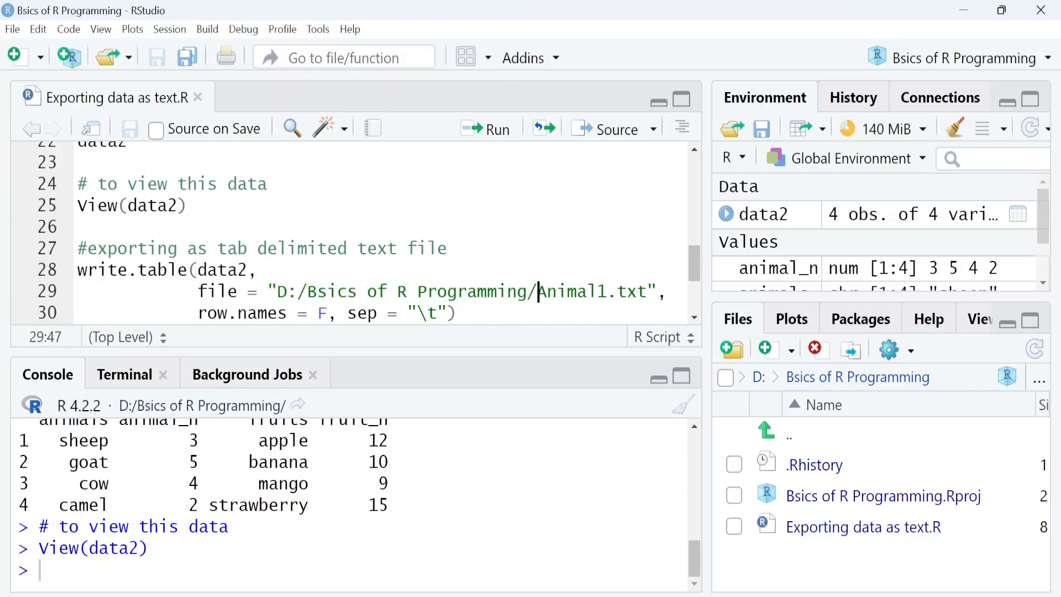
{"action": "double_click", "coordinate": [590, 292]}
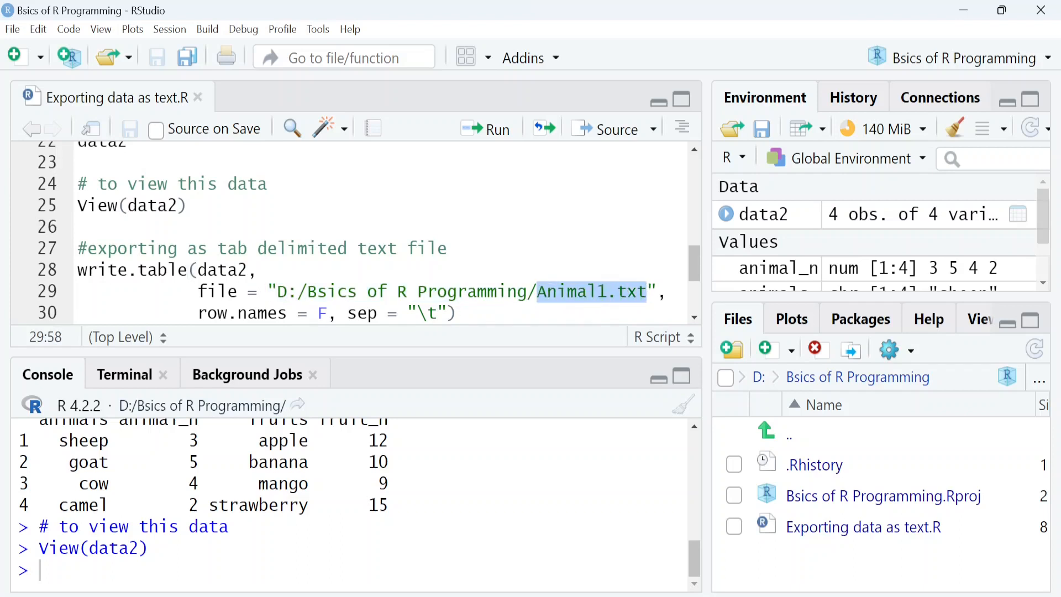
{"action": "left_click", "coordinate": [609, 291]}
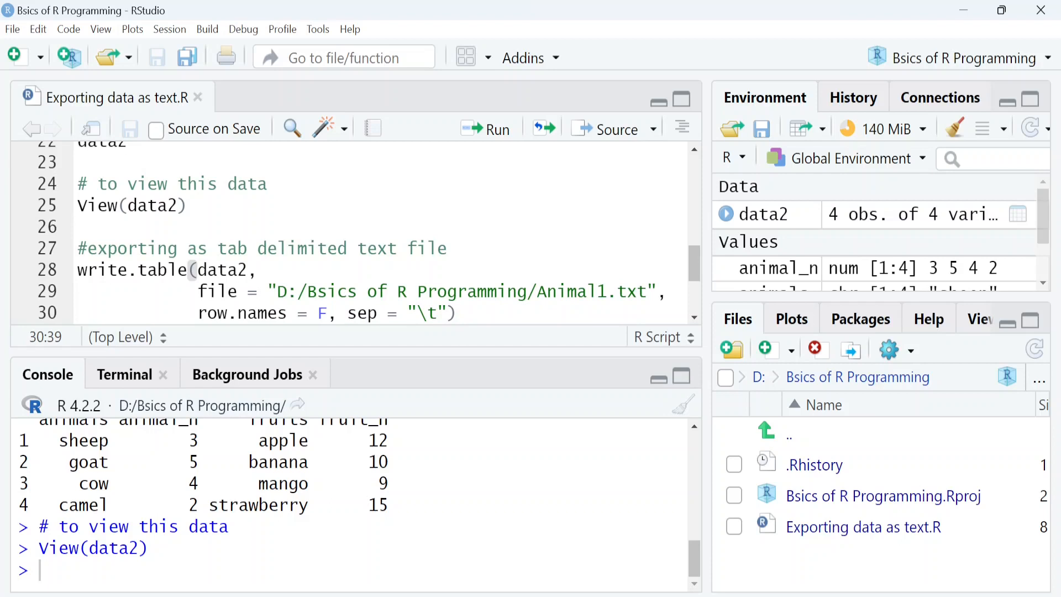
{"action": "left_click", "coordinate": [458, 313]}
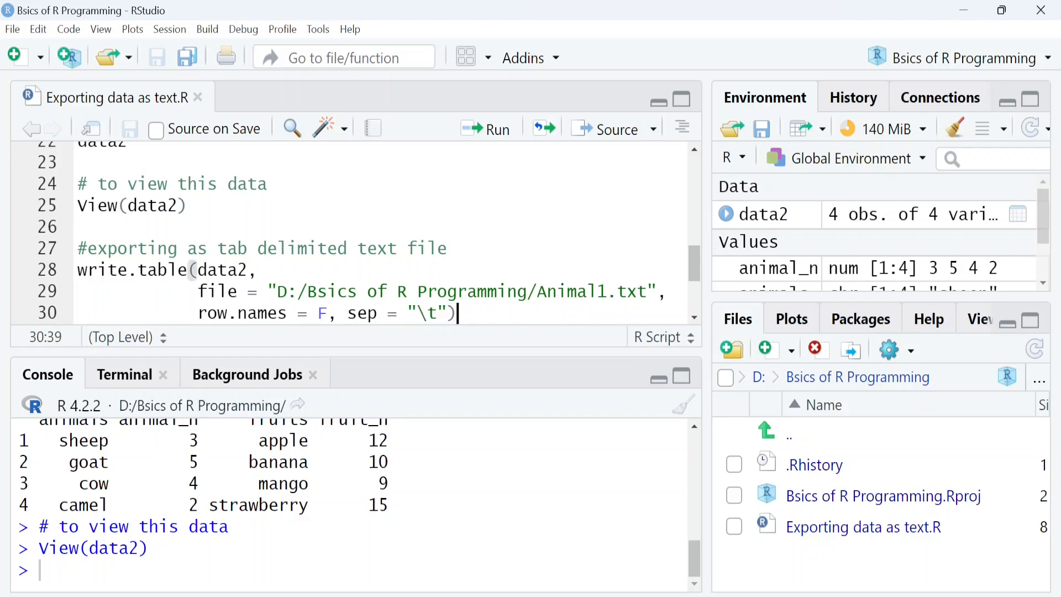
Step: Run the tab-delimited write.table call so Animal1.txt appears in the project folder
{"action": "left_click", "coordinate": [497, 129]}
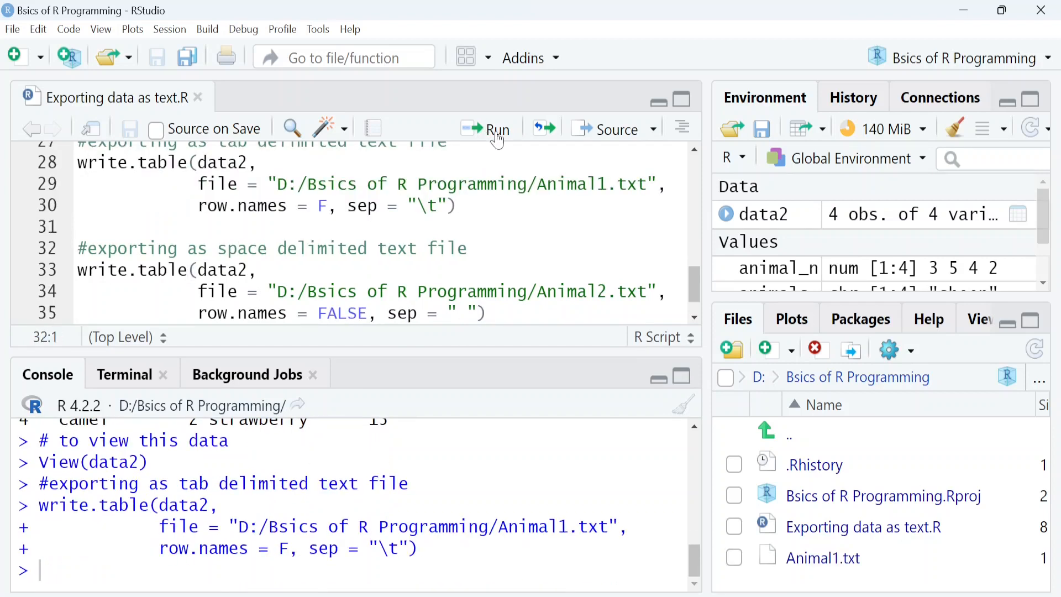
{"action": "mouse_move", "coordinate": [823, 557]}
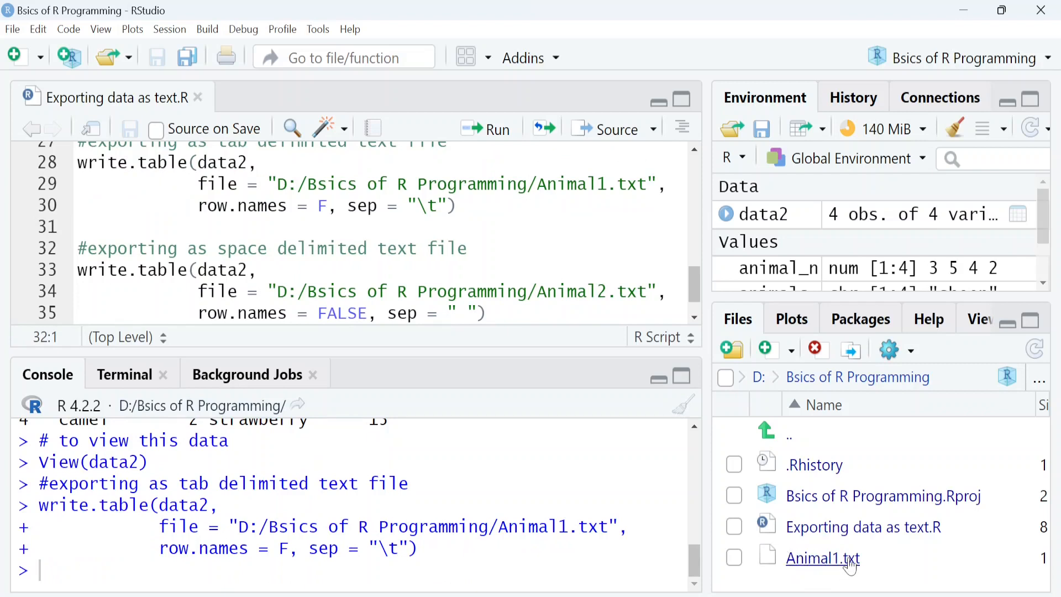
{"action": "mouse_move", "coordinate": [819, 555]}
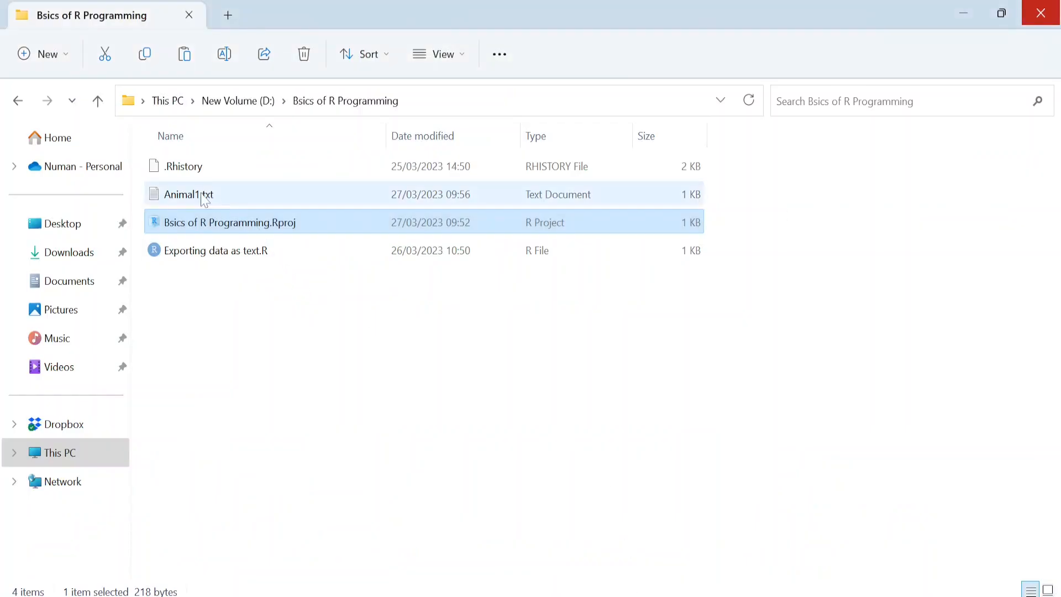
Step: Open Animal1.txt in Notepad and select all of its tab-separated rows
{"action": "double_click", "coordinate": [188, 195]}
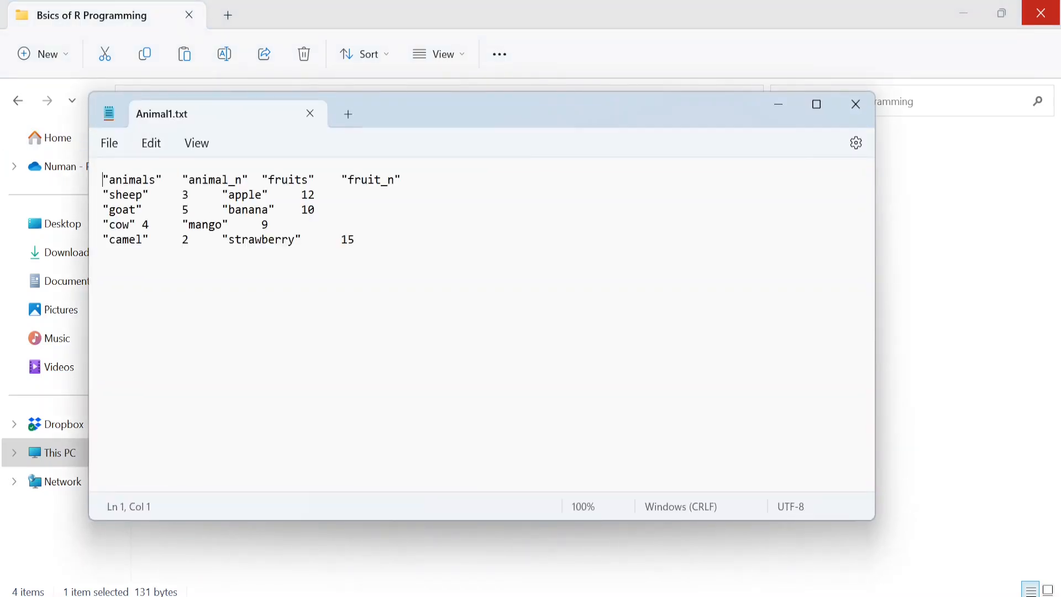
{"action": "key", "text": "ctrl+a"}
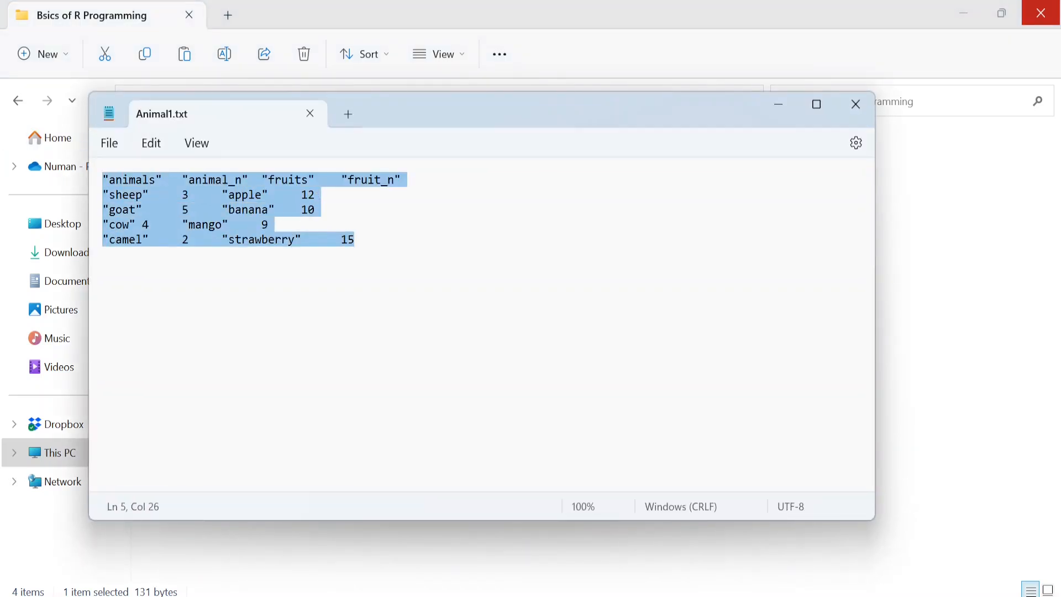
{"action": "left_click", "coordinate": [475, 338]}
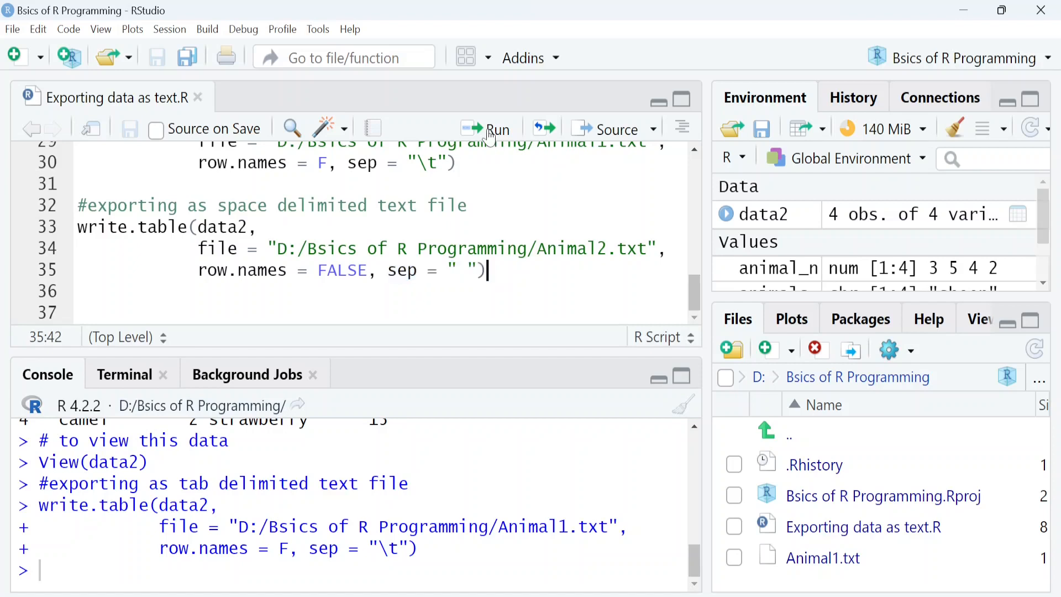
{"action": "mouse_move", "coordinate": [489, 135]}
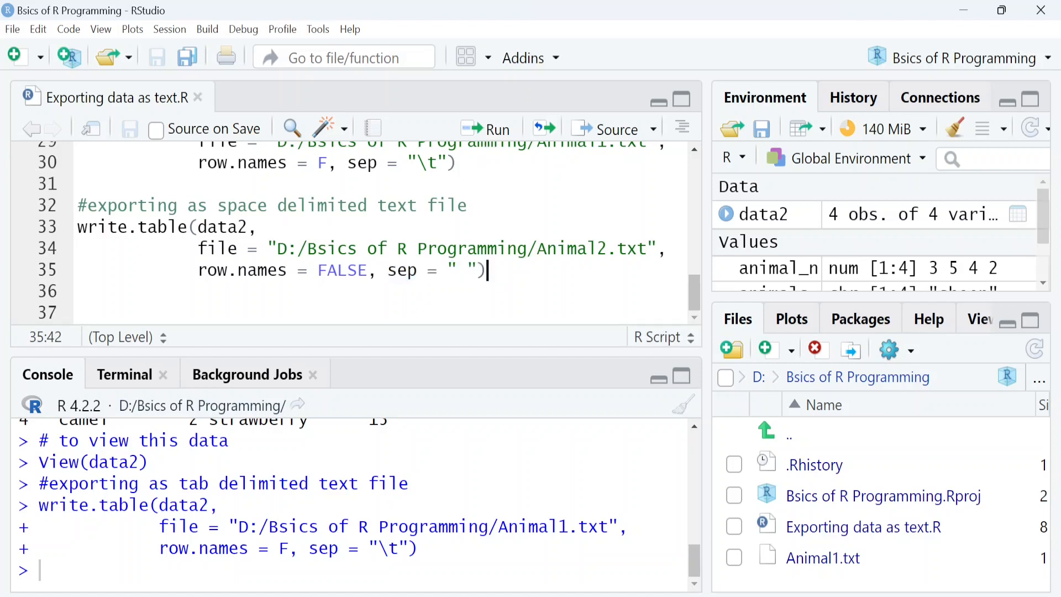
Step: Run the space-delimited write.table call writing Animal2.txt
{"action": "double_click", "coordinate": [574, 249]}
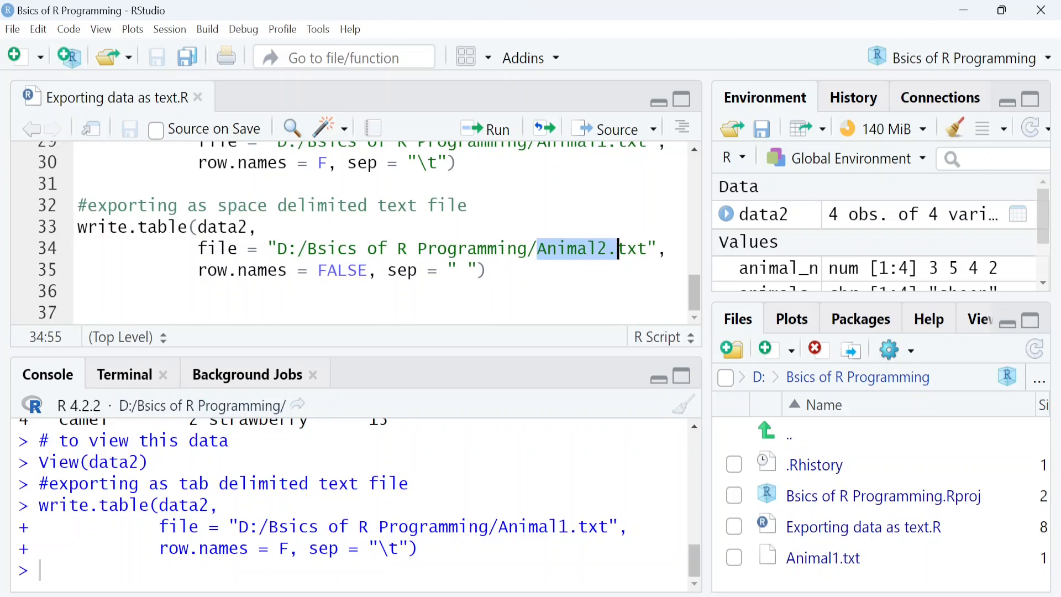
{"action": "left_click", "coordinate": [498, 128]}
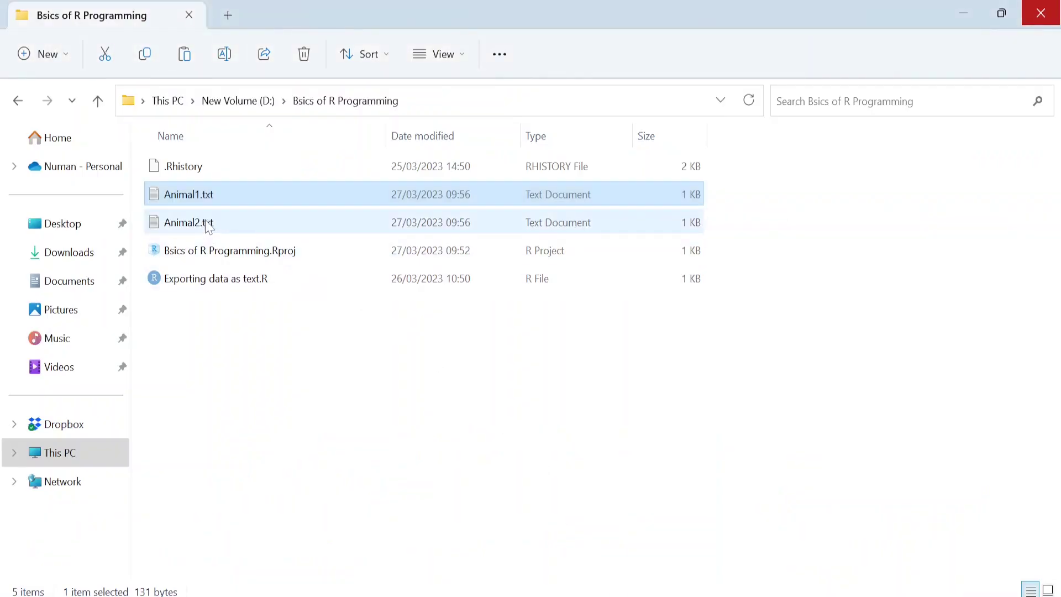
{"action": "mouse_move", "coordinate": [188, 222]}
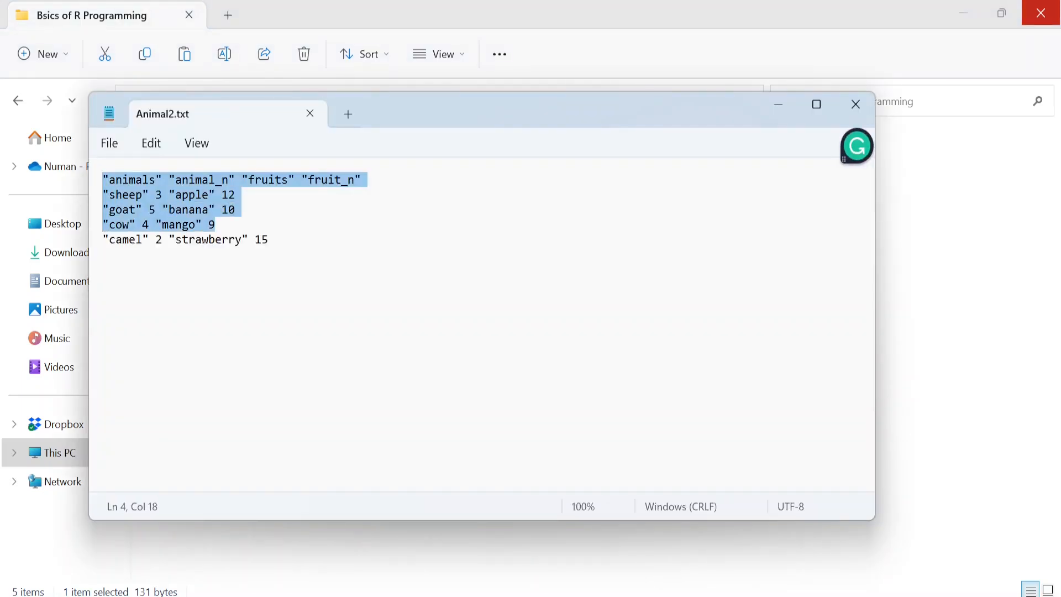
Step: View Animal2.txt's space-separated rows in Notepad with the selection cleared
{"action": "left_click", "coordinate": [256, 240]}
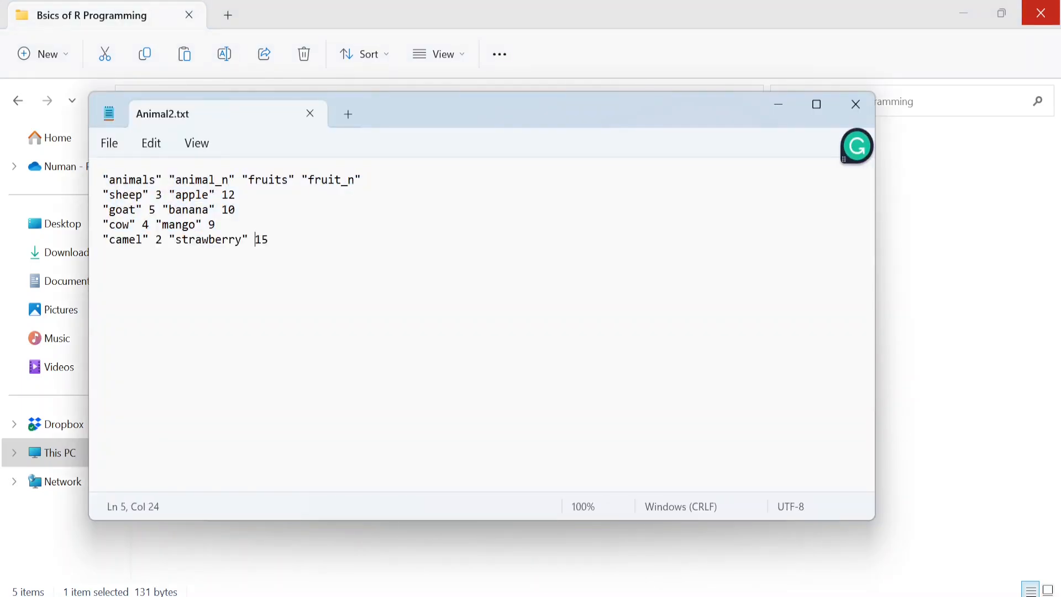